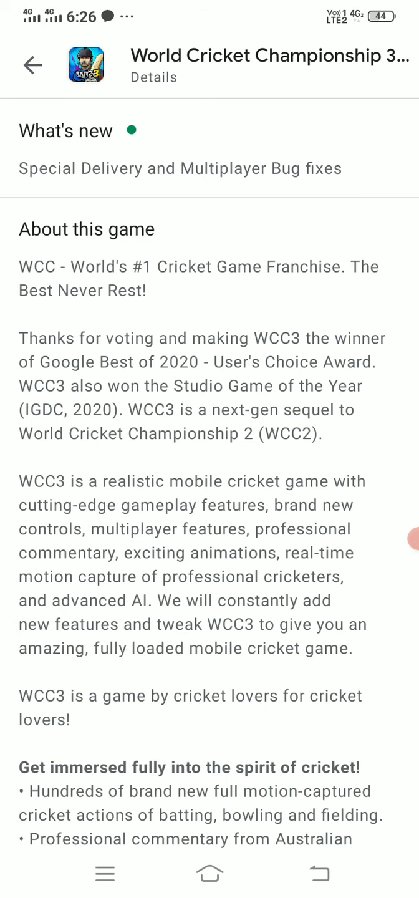
Scroll through the 'About this game' details for World Cricket Championship 3.
{"action": "scroll", "scroll_direction": "down", "scroll_amount": 3}
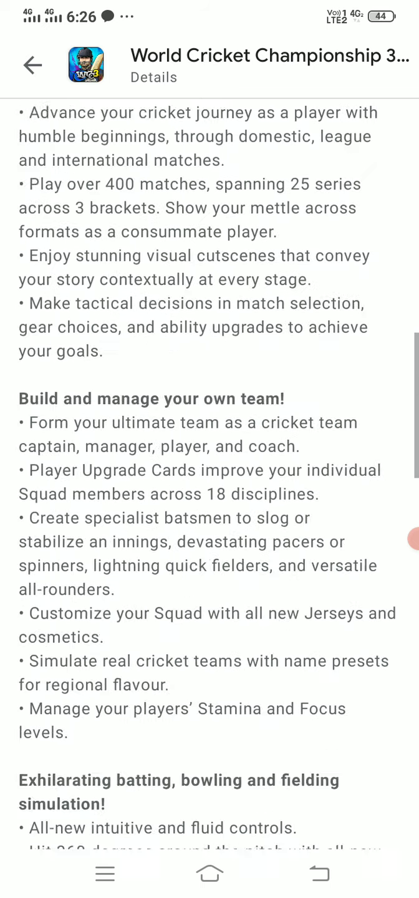
{"action": "scroll", "scroll_direction": "down", "scroll_amount": 3}
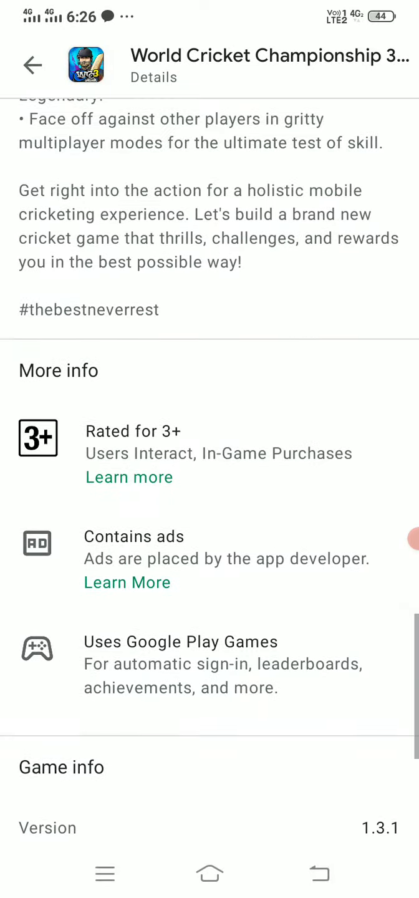
{"action": "scroll", "scroll_direction": "down", "scroll_amount": 3}
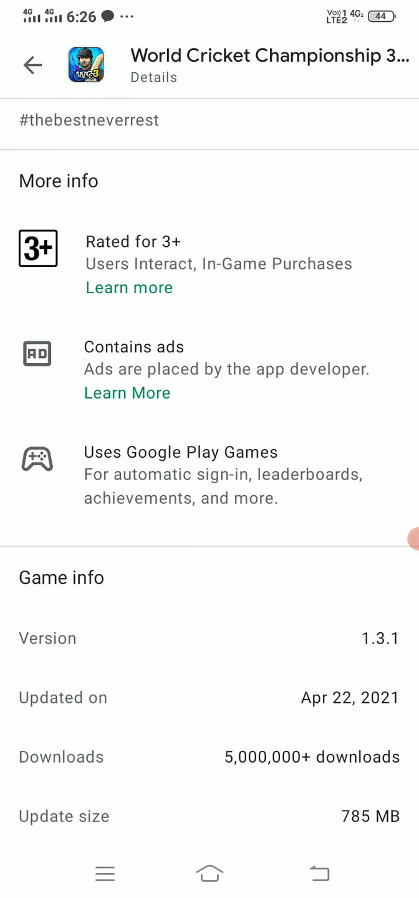
{"action": "scroll", "scroll_direction": "up", "scroll_amount": 3}
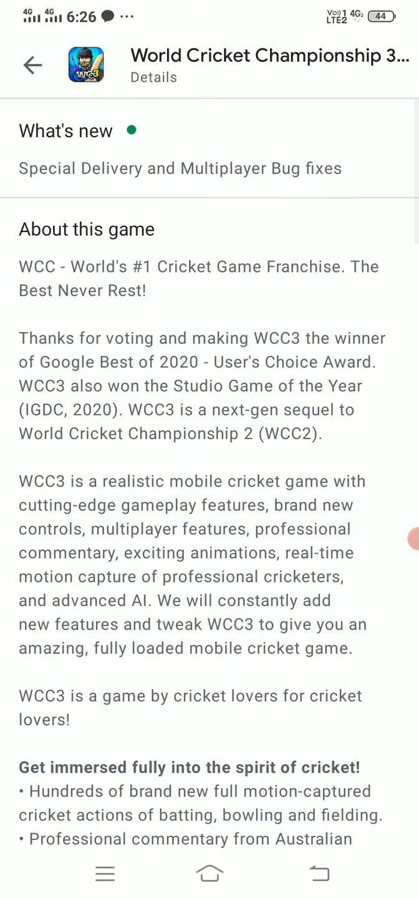
{"action": "scroll", "scroll_direction": "down", "scroll_amount": 3}
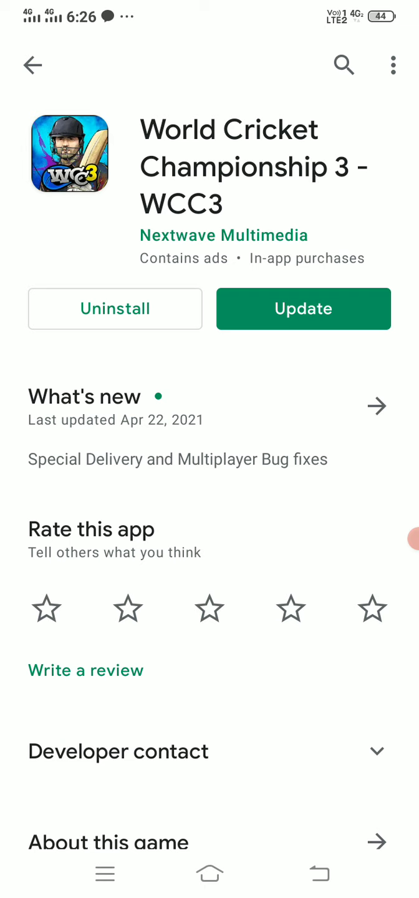
Update World Cricket Championship 3, confirming the download with OK, until Play is available.
{"action": "left_click", "coordinate": [303, 309]}
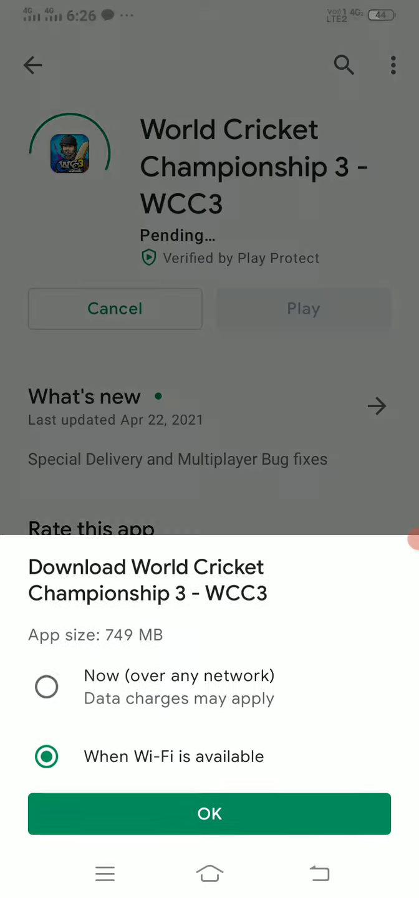
{"action": "left_click", "coordinate": [210, 813]}
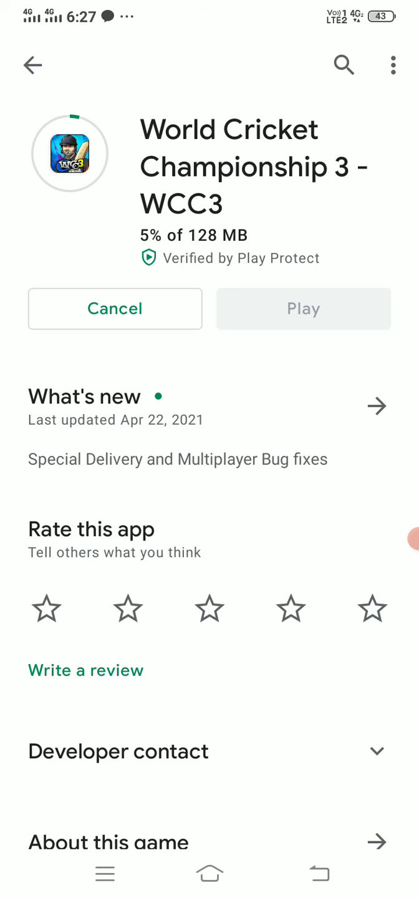
{"action": "scroll", "scroll_direction": "down", "scroll_amount": 3}
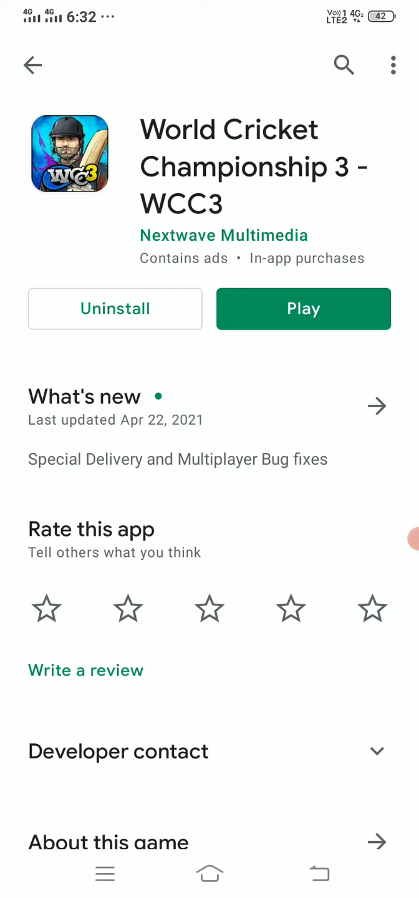
Launch World Cricket Championship 3 from its store page via Play.
{"action": "left_click", "coordinate": [303, 309]}
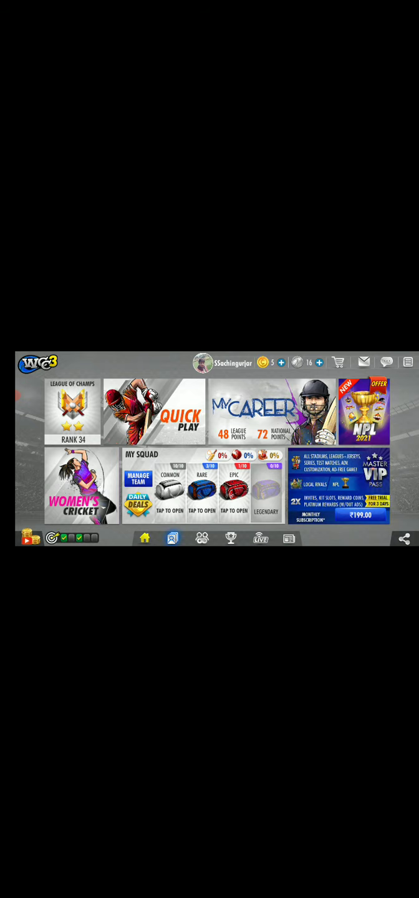
View the tournaments section, return Home, and enter the NPL 2021 event's franchise selection.
{"action": "left_click", "coordinate": [201, 539]}
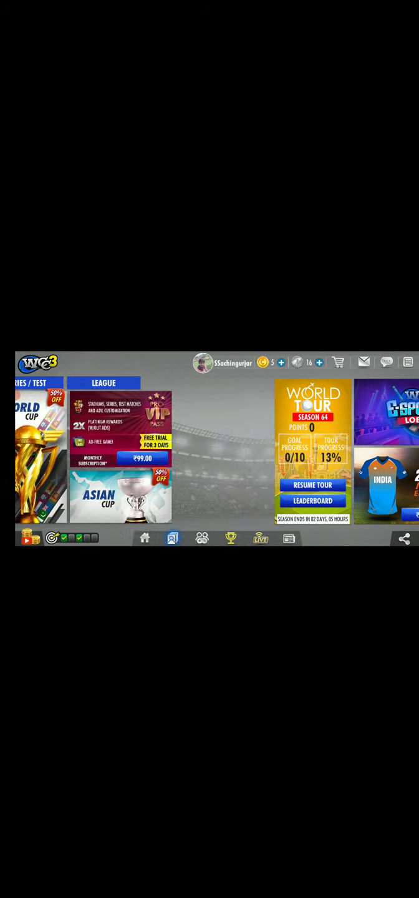
{"action": "left_click", "coordinate": [144, 538]}
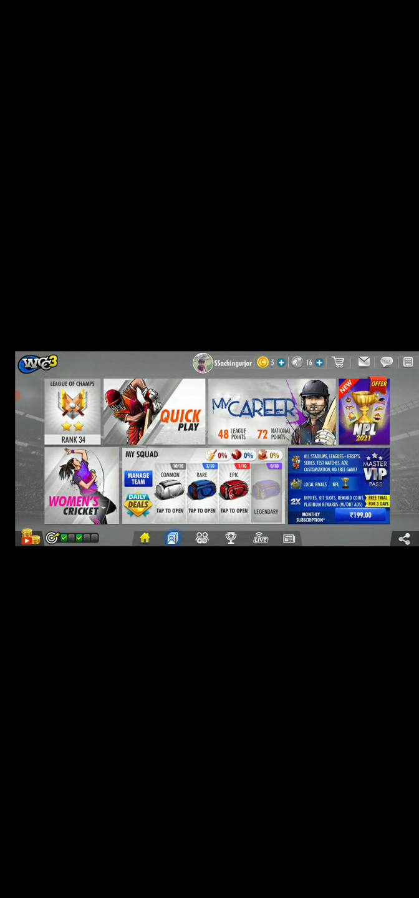
{"action": "left_click", "coordinate": [362, 429]}
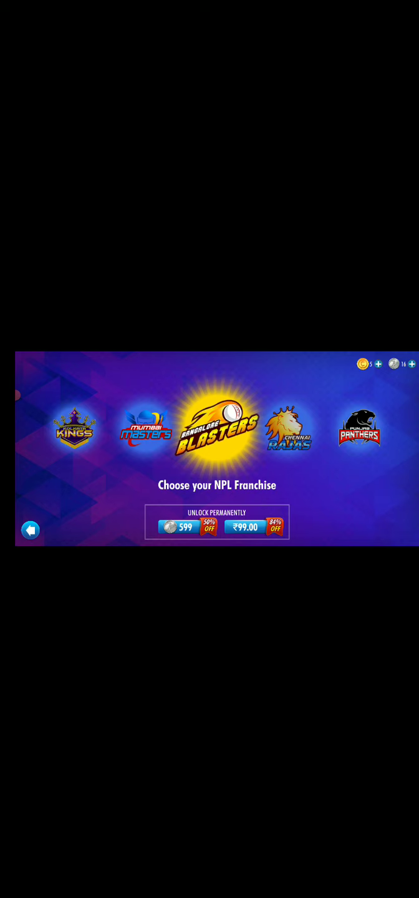
Leave the NPL franchise selection via the back arrow without choosing a team.
{"action": "left_click", "coordinate": [30, 530]}
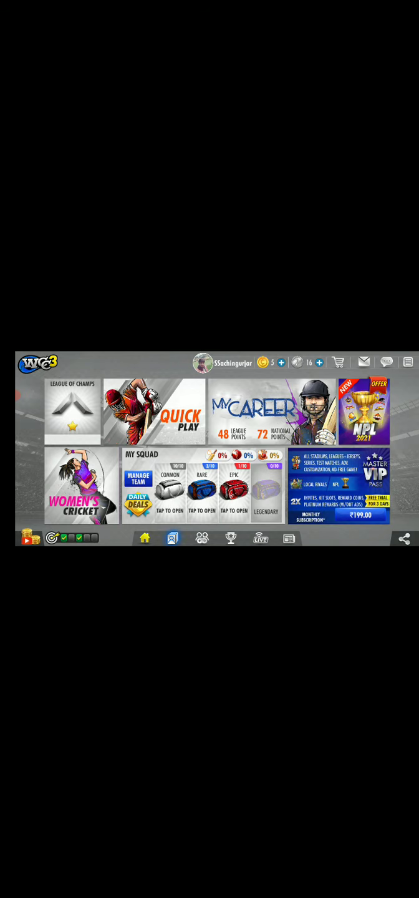
Visit the Rivals and Tournaments sections, then enter and exit the Women's Cricket match setup.
{"action": "left_click", "coordinate": [201, 537]}
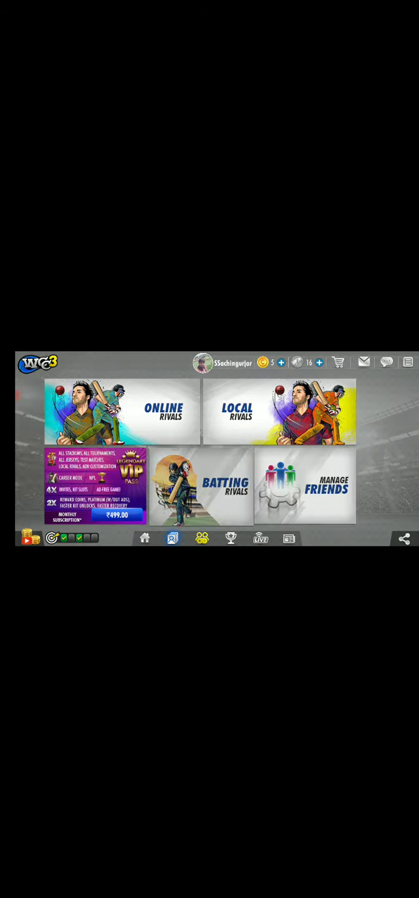
{"action": "left_click", "coordinate": [262, 538]}
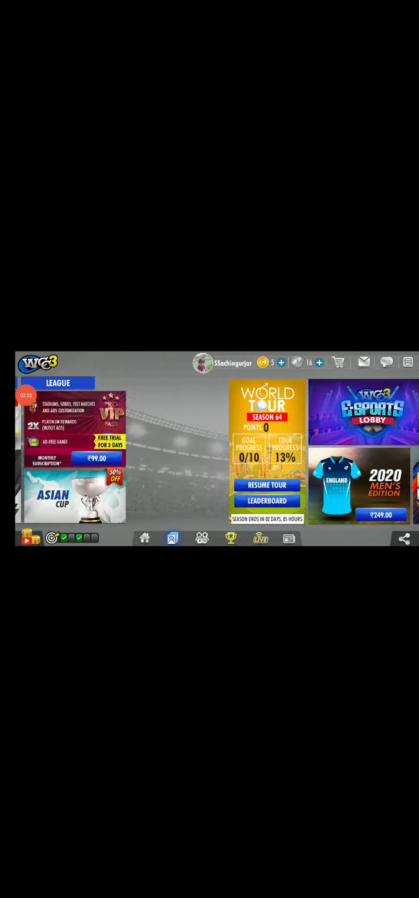
{"action": "left_click", "coordinate": [144, 539]}
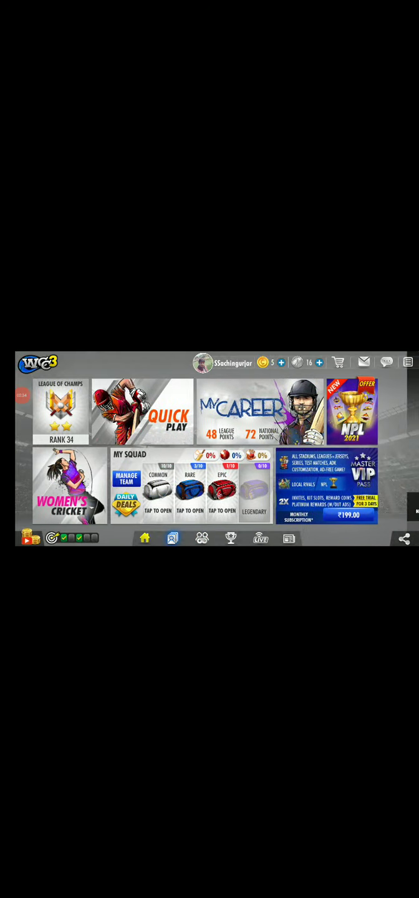
{"action": "left_click", "coordinate": [60, 488]}
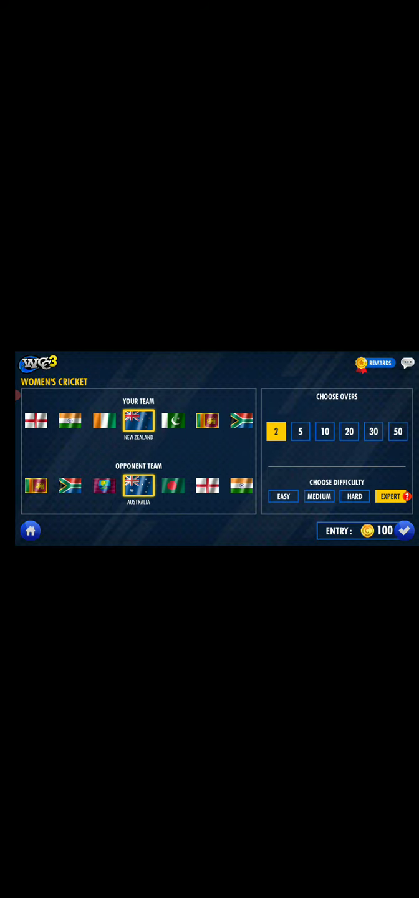
{"action": "left_click", "coordinate": [30, 531]}
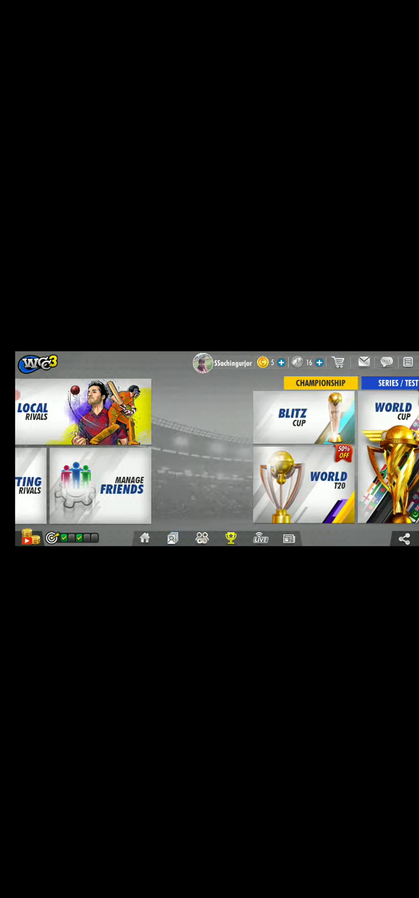
View the sports news and offers page, then return to the home menu.
{"action": "left_click", "coordinate": [389, 383]}
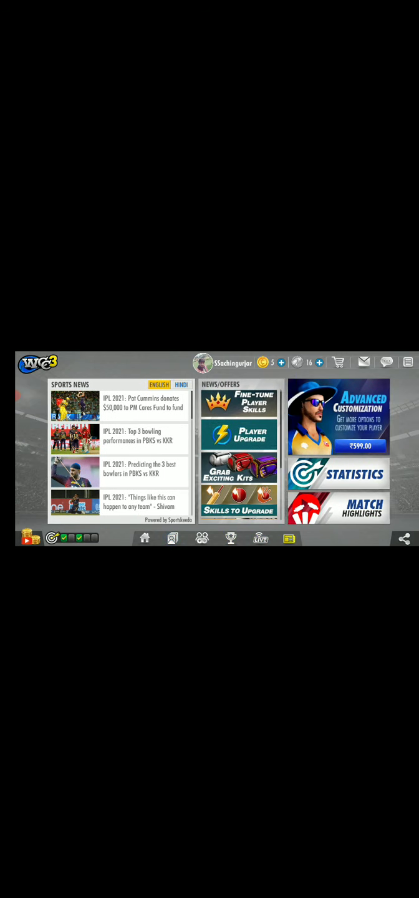
{"action": "left_click", "coordinate": [145, 537]}
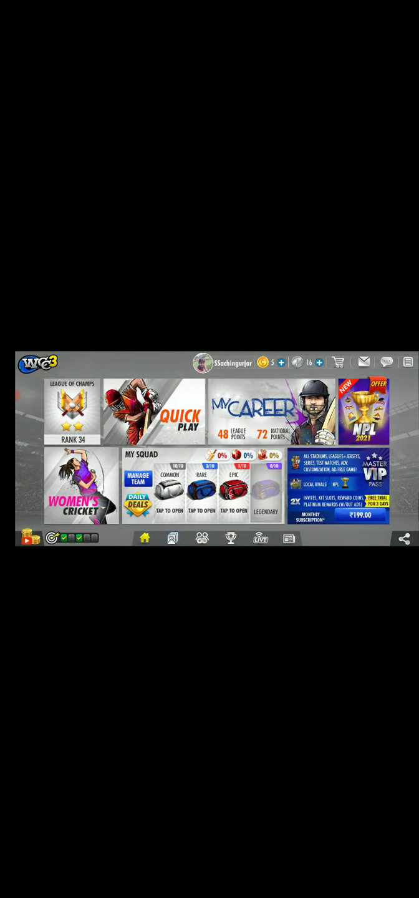